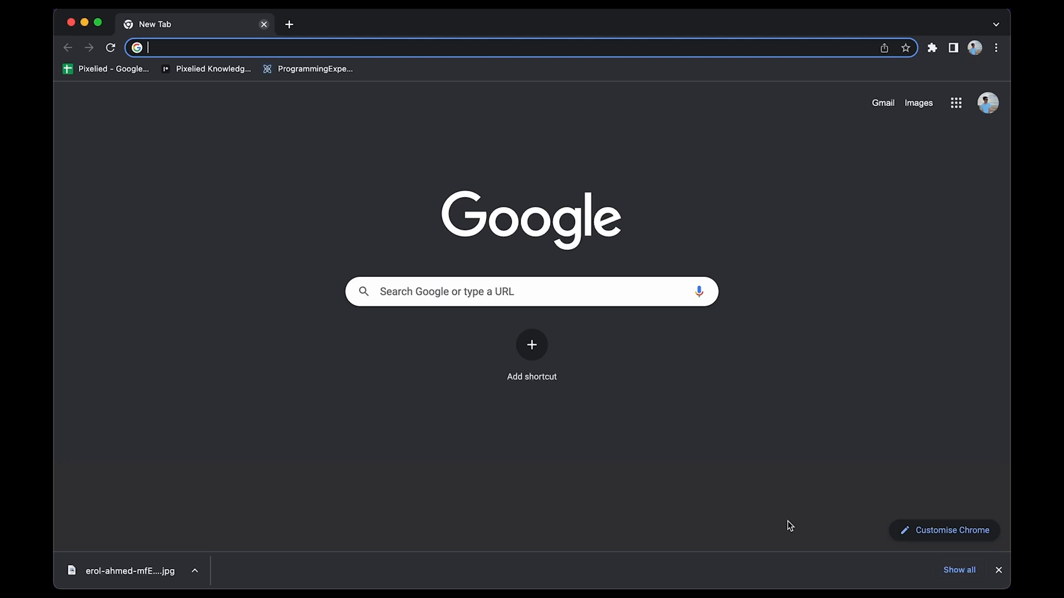
Load pixelied.com/upload in the new Chrome tab
{"action": "type", "text": "pixelied.com/upload"}
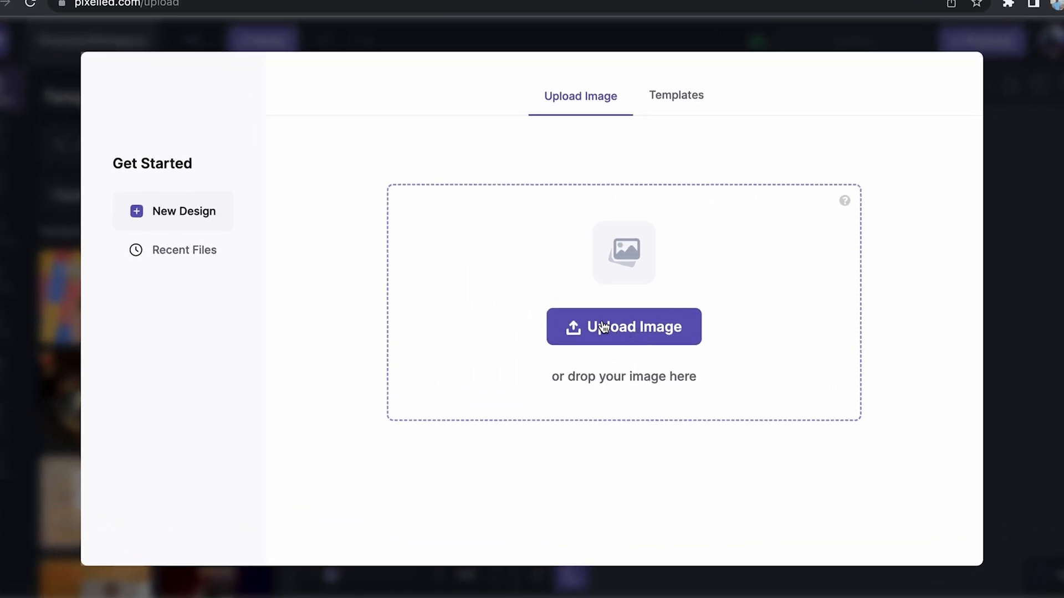
{"action": "mouse_move", "coordinate": [332, 500]}
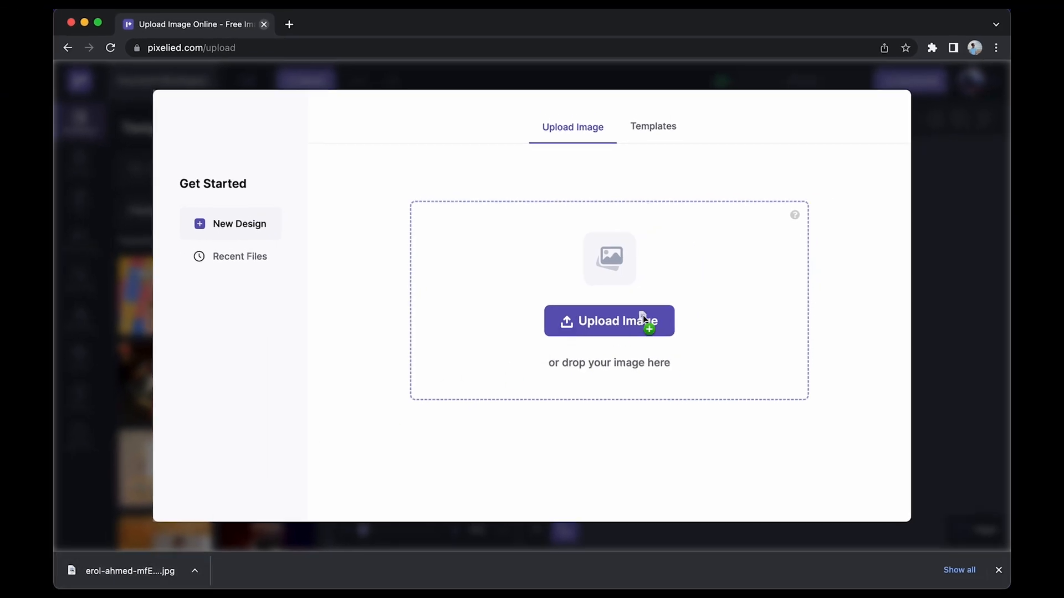
Upload the aerial city skyline photo from downloads as a new design
{"action": "left_click", "coordinate": [609, 320]}
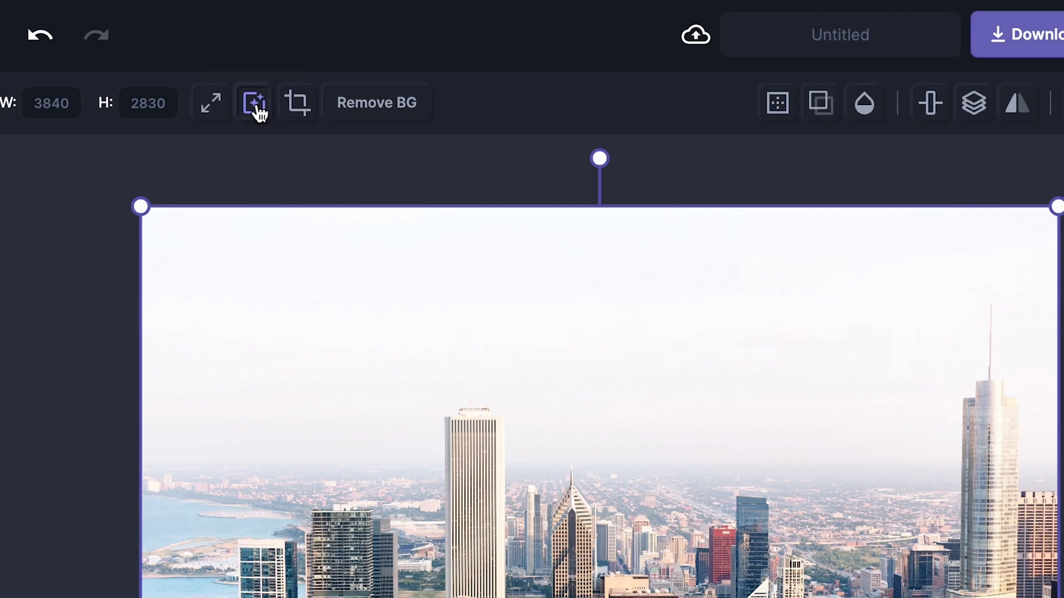
Try the Vignette filter, then settle on the warm Vintage filter for the skyline photo
{"action": "left_click", "coordinate": [254, 103]}
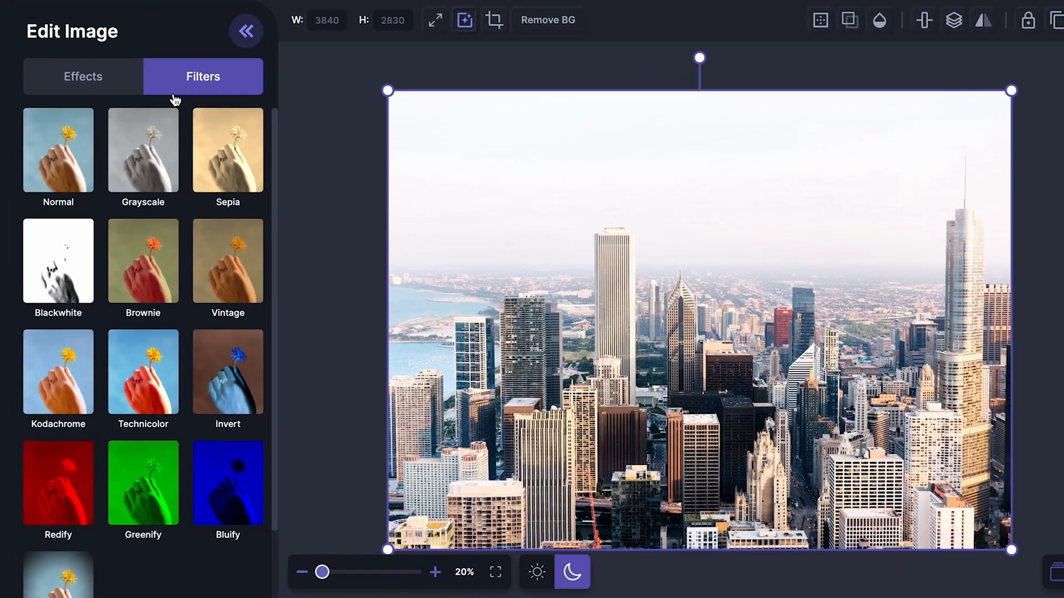
{"action": "mouse_move", "coordinate": [103, 107]}
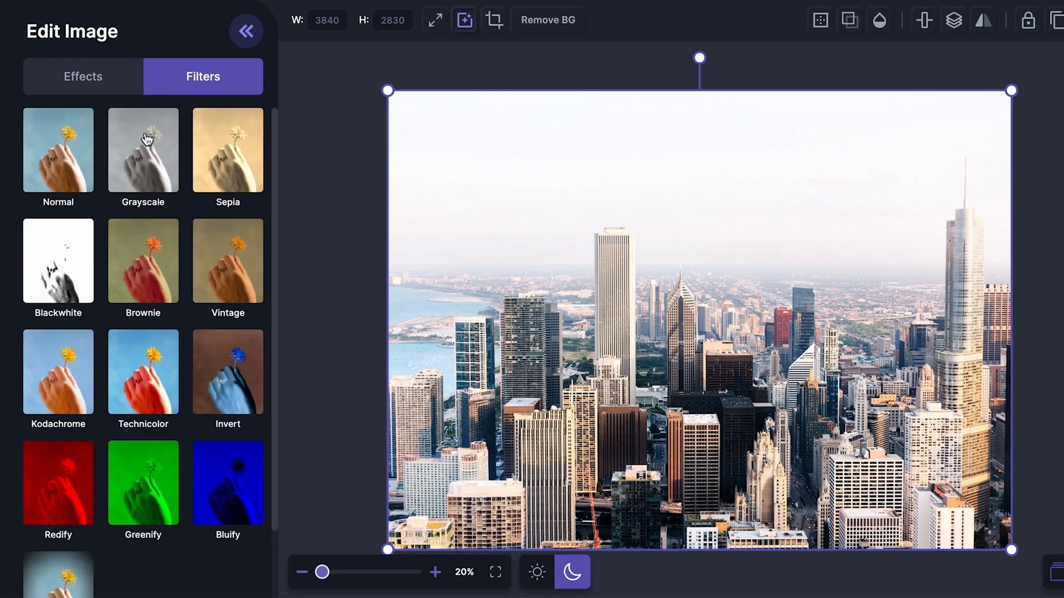
{"action": "left_click", "coordinate": [227, 149]}
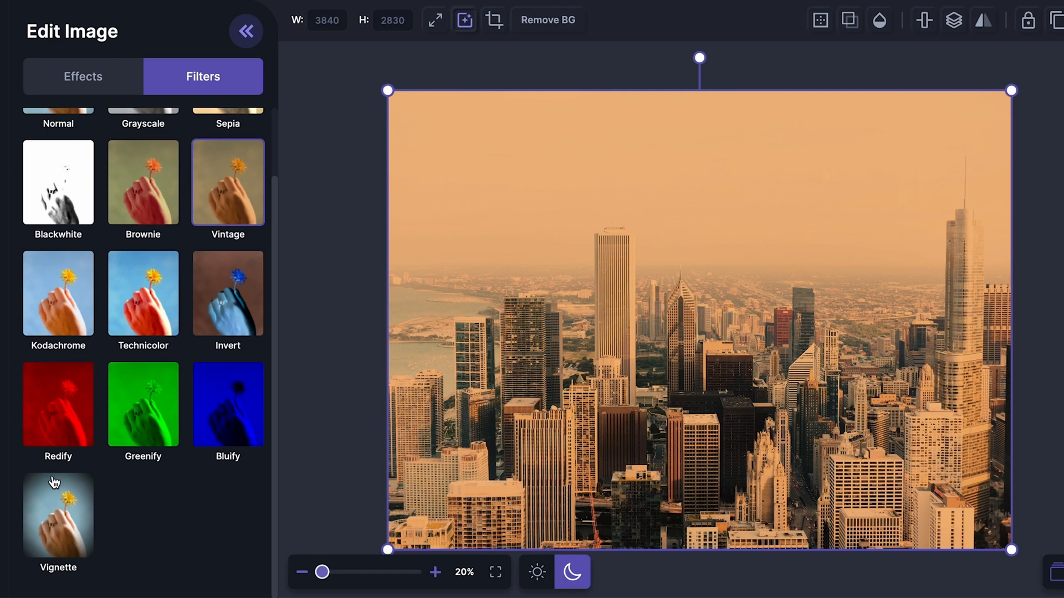
{"action": "left_click", "coordinate": [58, 514]}
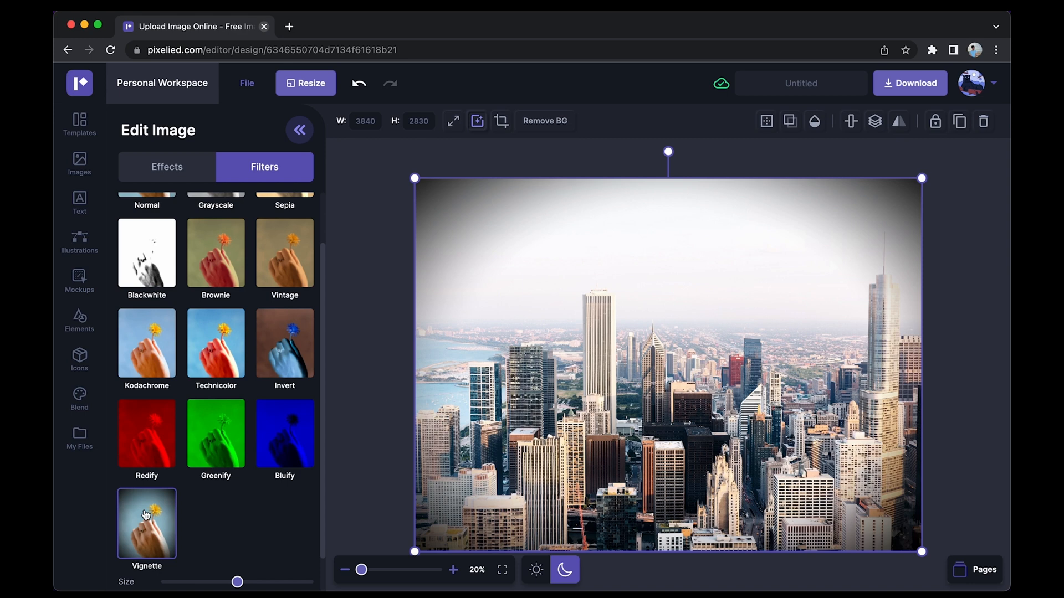
{"action": "left_click", "coordinate": [284, 253]}
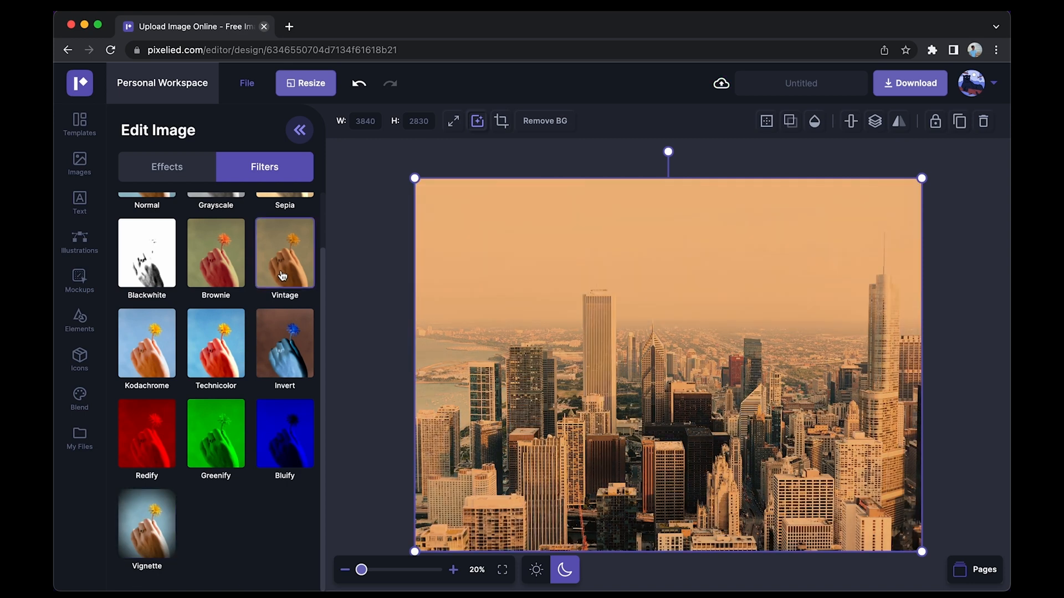
{"action": "left_click", "coordinate": [79, 124]}
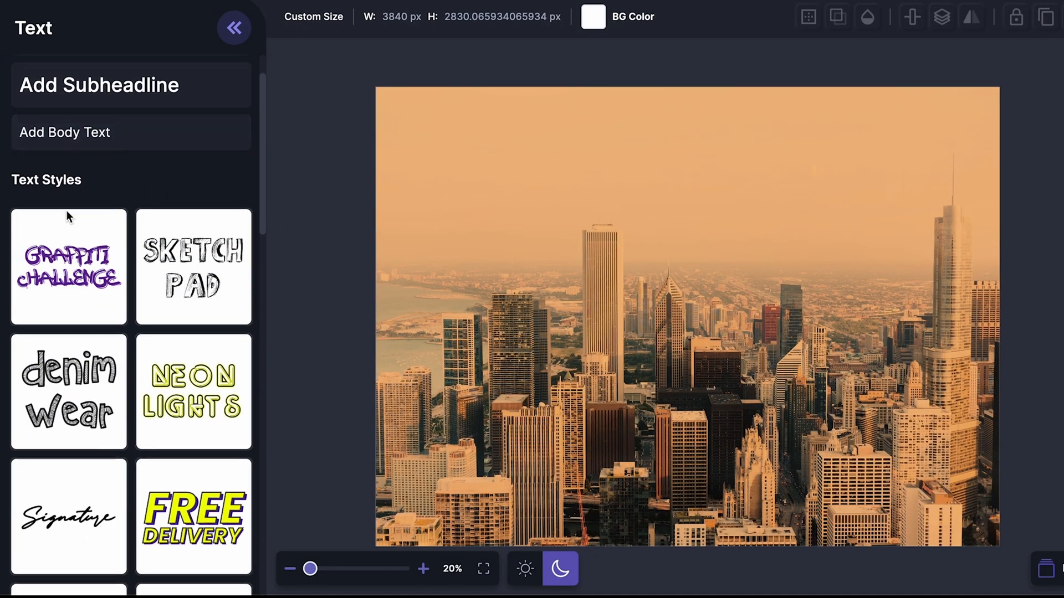
Add a 'Cityscape' headline and move it lower on the skyline photo
{"action": "scroll", "scroll_direction": "down", "scroll_amount": 3}
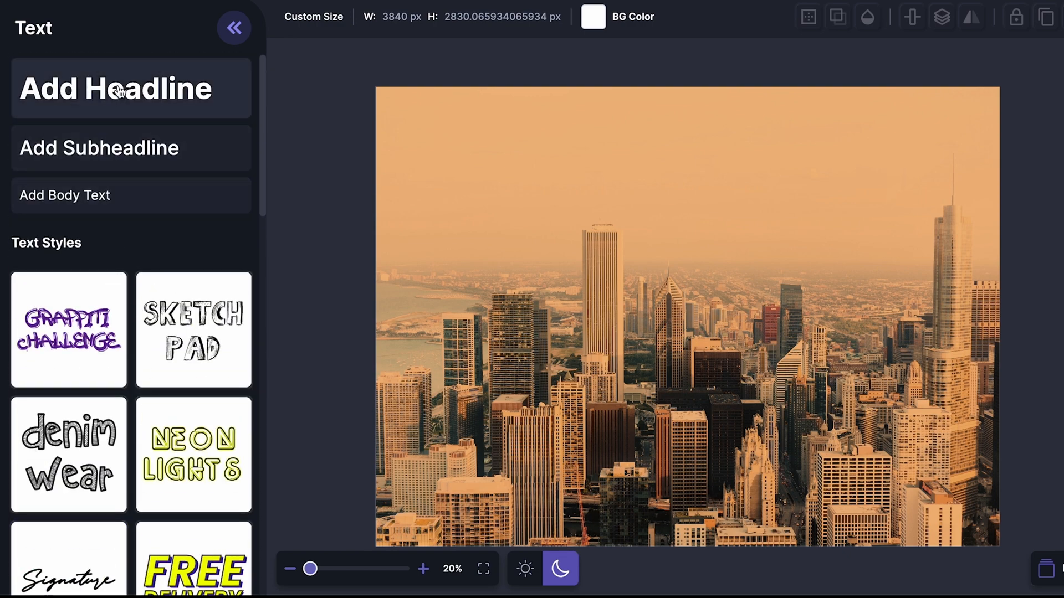
{"action": "left_click", "coordinate": [131, 87]}
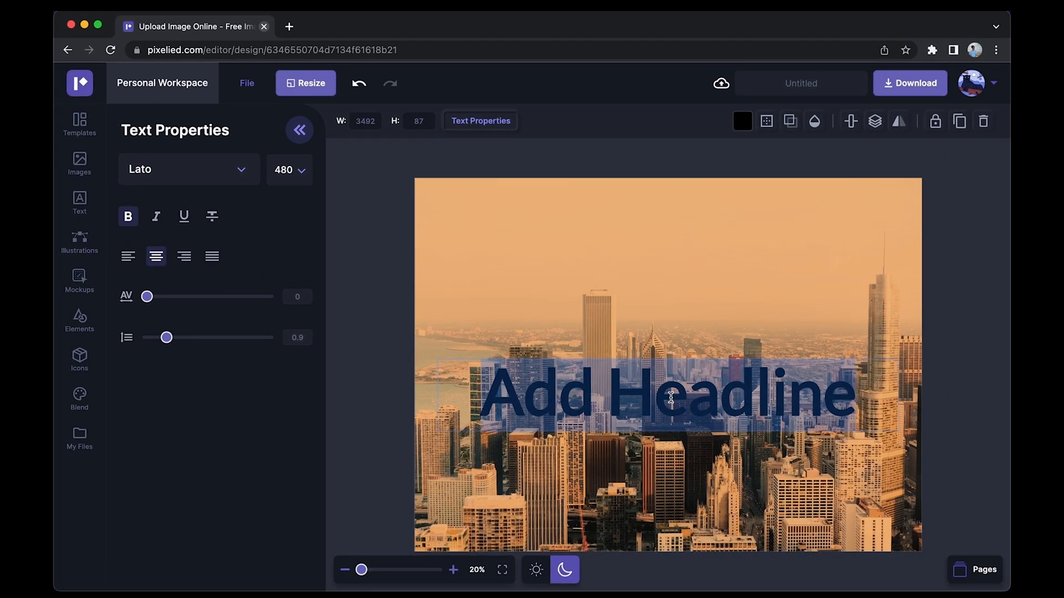
{"action": "type", "text": "Cityscape"}
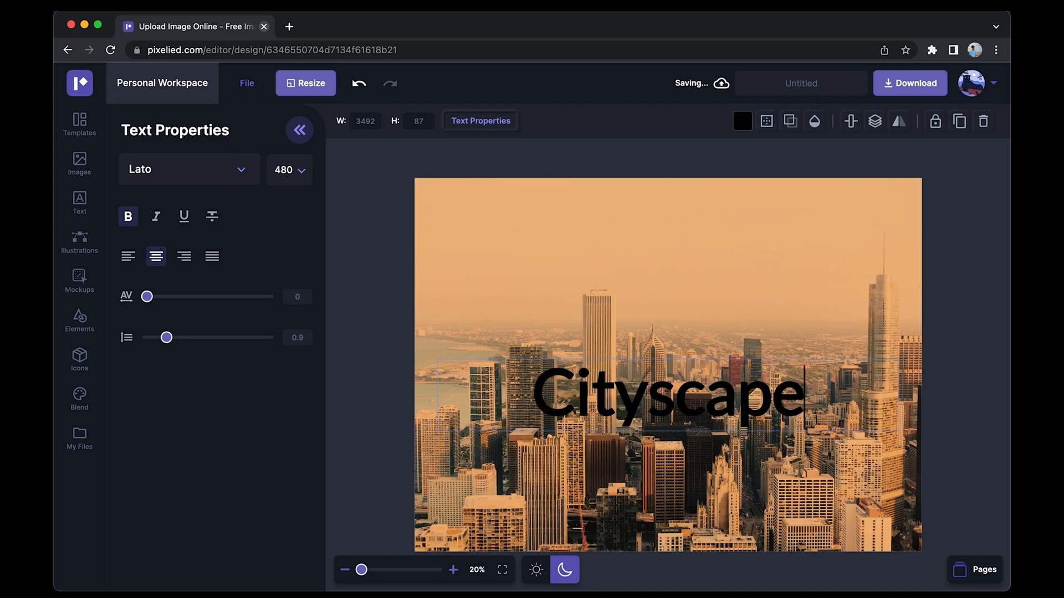
{"action": "left_click", "coordinate": [668, 393]}
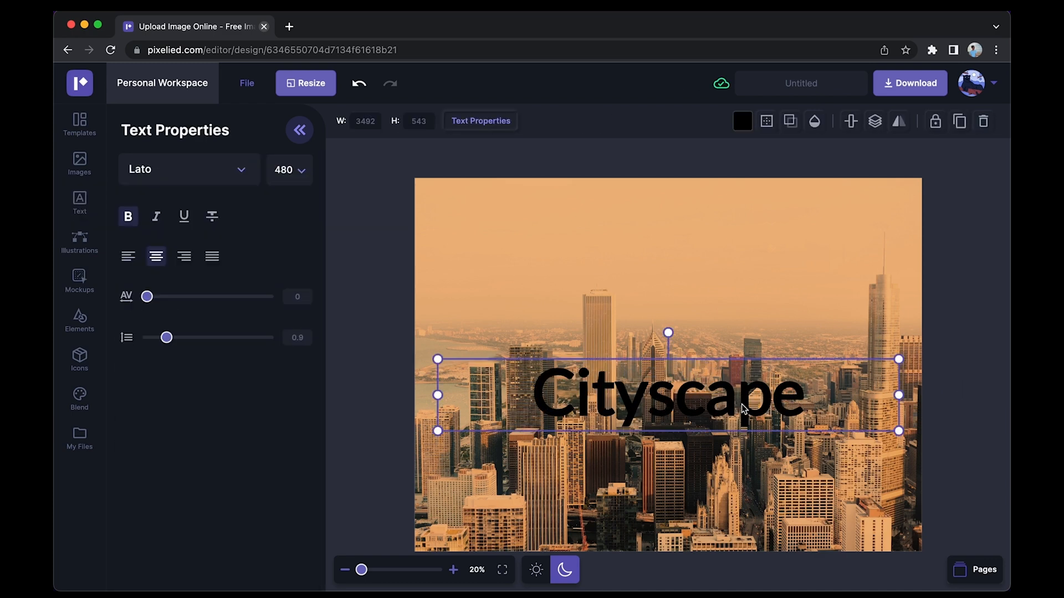
{"action": "left_click_drag", "start_coordinate": [667, 396], "coordinate": [668, 495]}
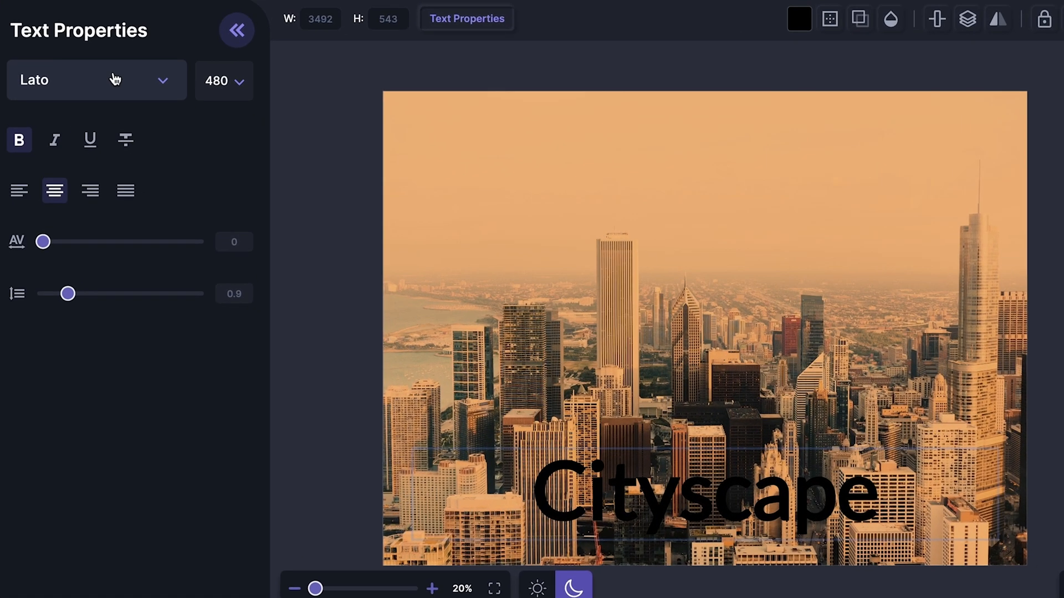
Set the Cityscape headline to the Acme font and colour it white
{"action": "left_click", "coordinate": [96, 80]}
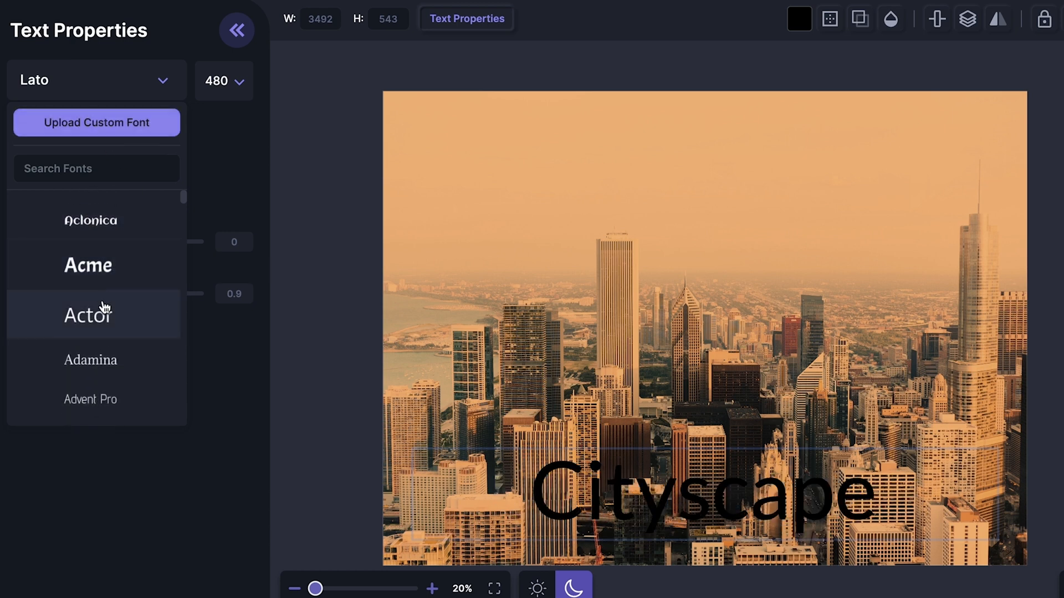
{"action": "left_click", "coordinate": [87, 265]}
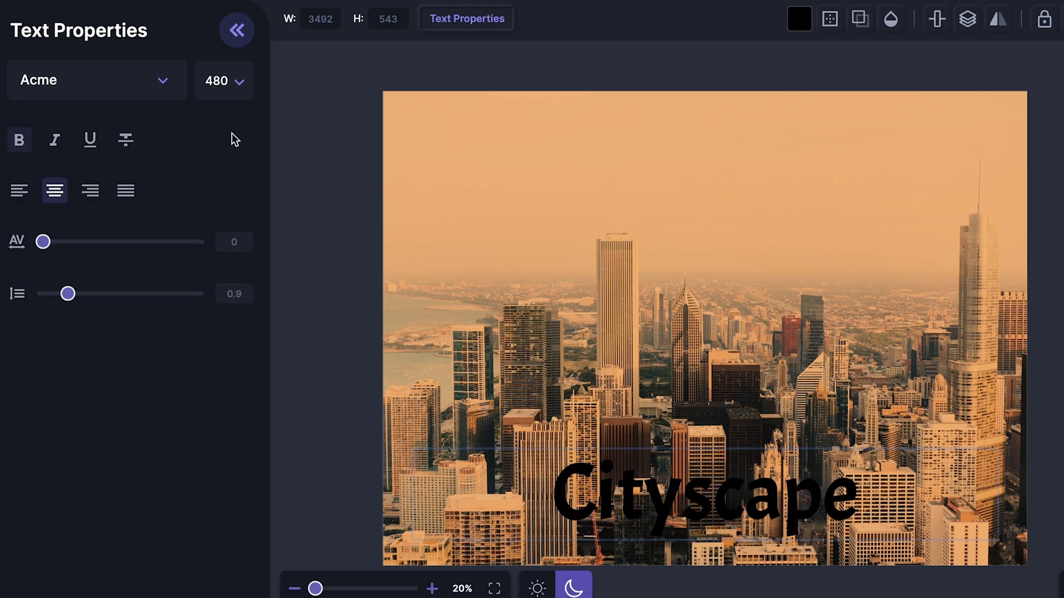
{"action": "left_click", "coordinate": [799, 18]}
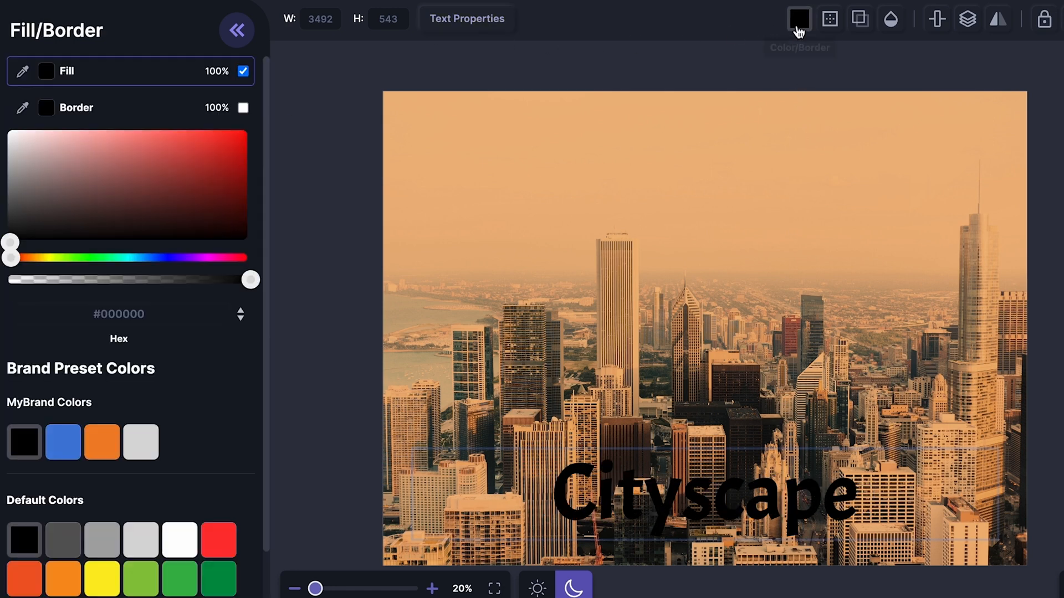
{"action": "left_click", "coordinate": [141, 442]}
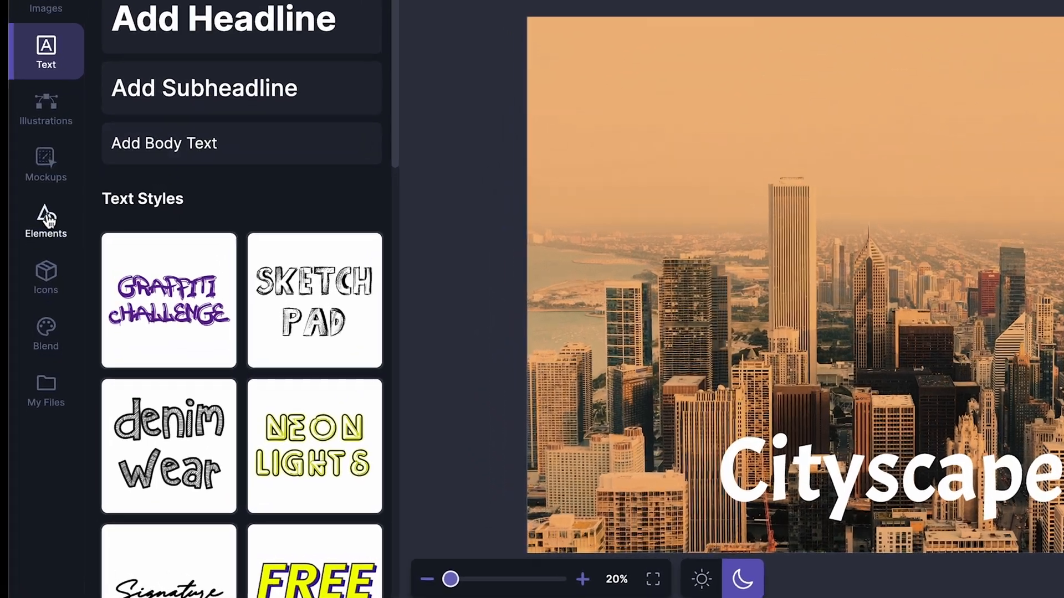
Add a square shape under the headline and send it behind the text
{"action": "left_click", "coordinate": [45, 220]}
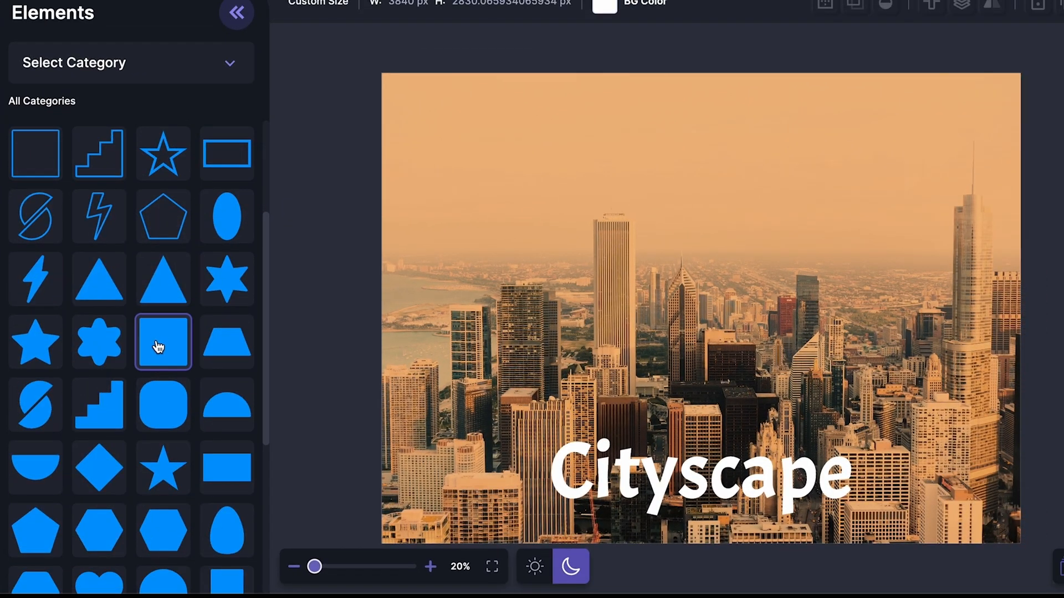
{"action": "left_click", "coordinate": [163, 341]}
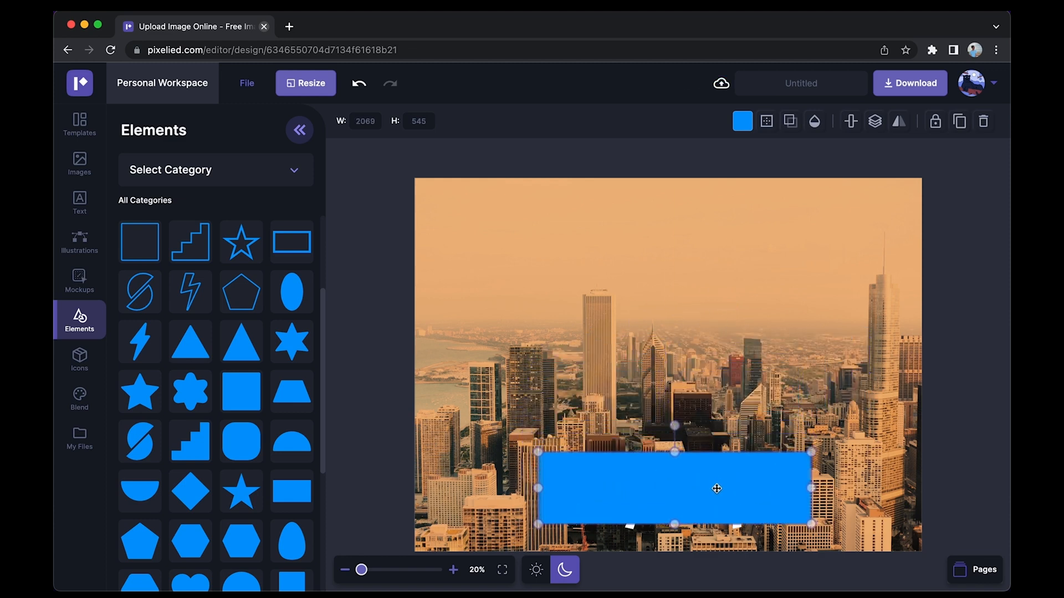
{"action": "left_click_drag", "start_coordinate": [715, 489], "coordinate": [705, 484]}
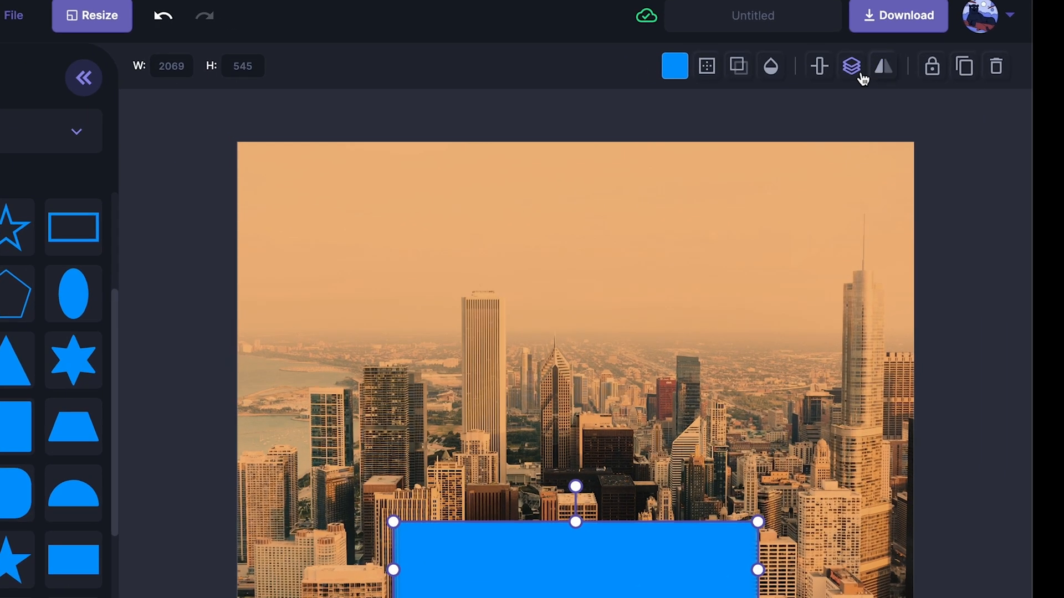
{"action": "left_click", "coordinate": [850, 66]}
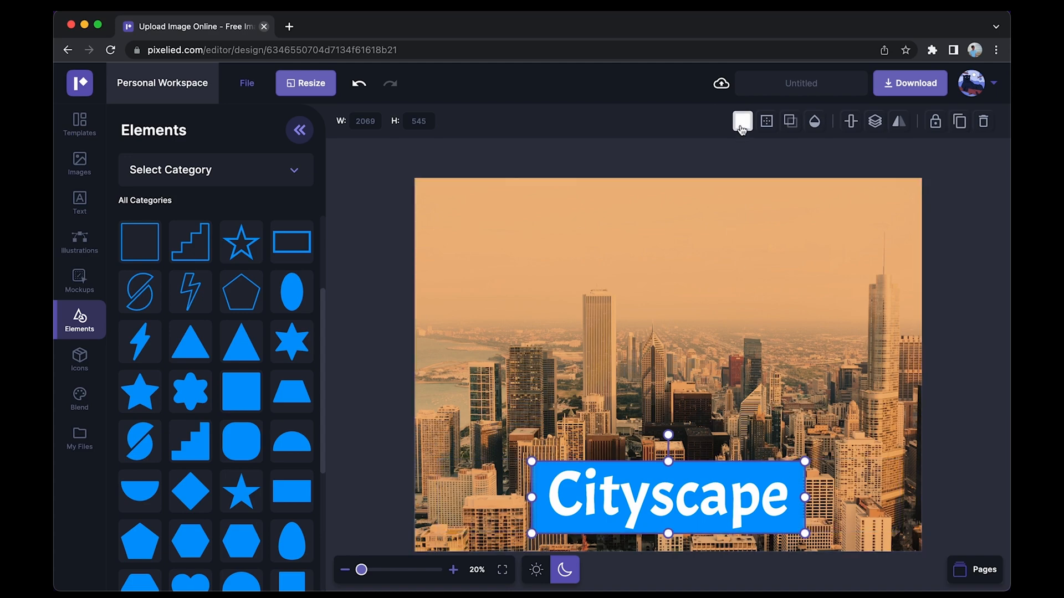
Make the banner rectangle black at 50% opacity
{"action": "left_click", "coordinate": [741, 120]}
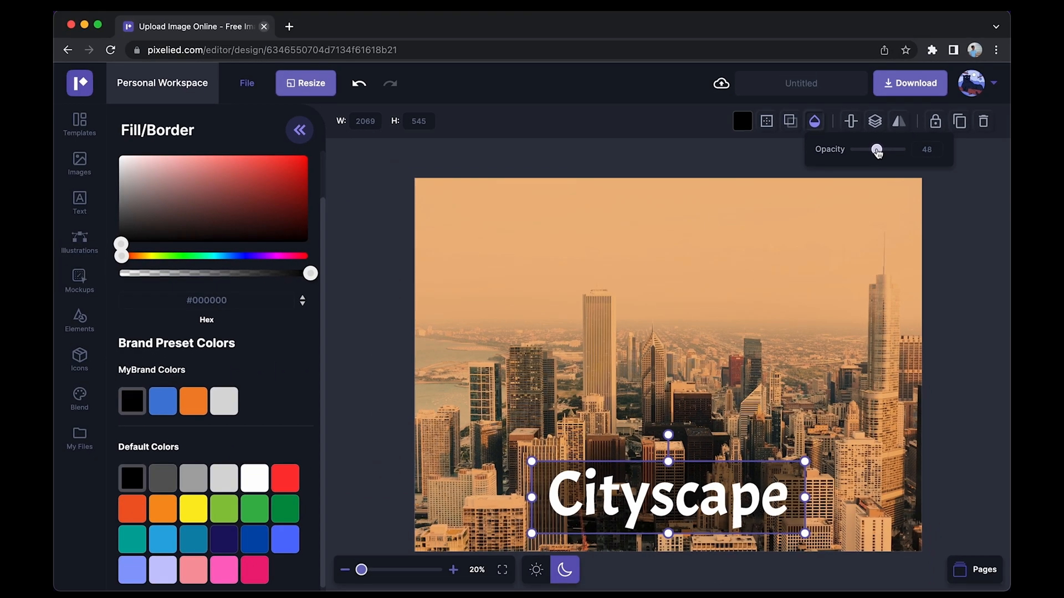
{"action": "left_click_drag", "start_coordinate": [877, 149], "coordinate": [879, 149]}
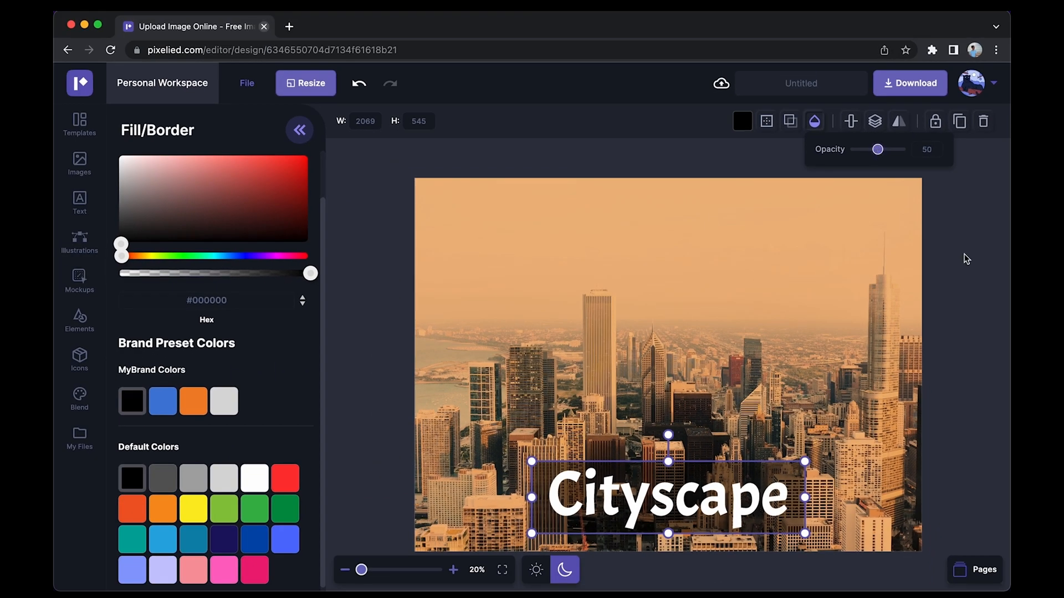
{"action": "left_click", "coordinate": [79, 320]}
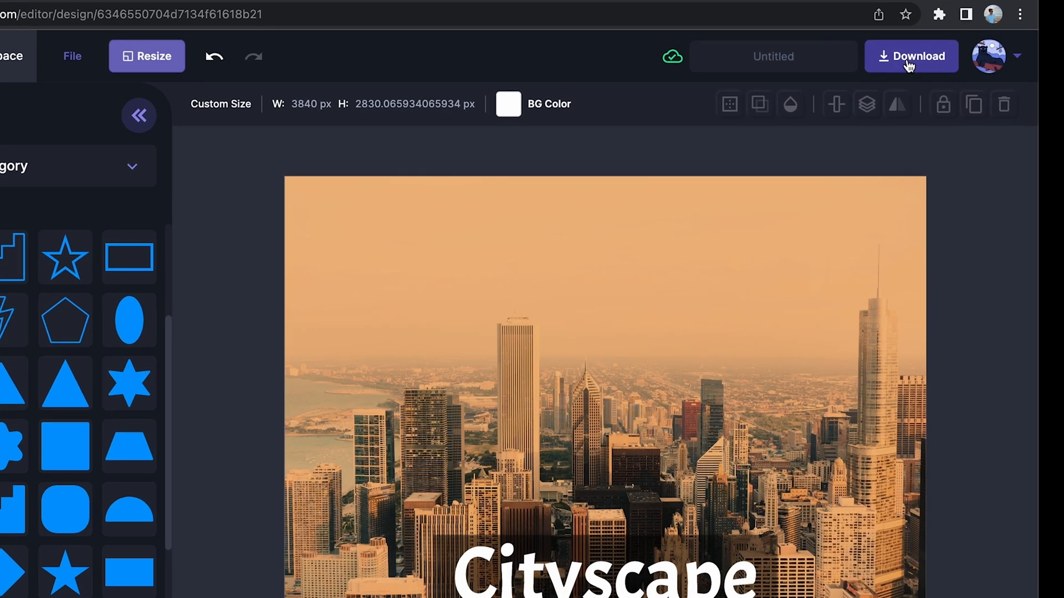
Set the download format to PNG
{"action": "left_click", "coordinate": [911, 55]}
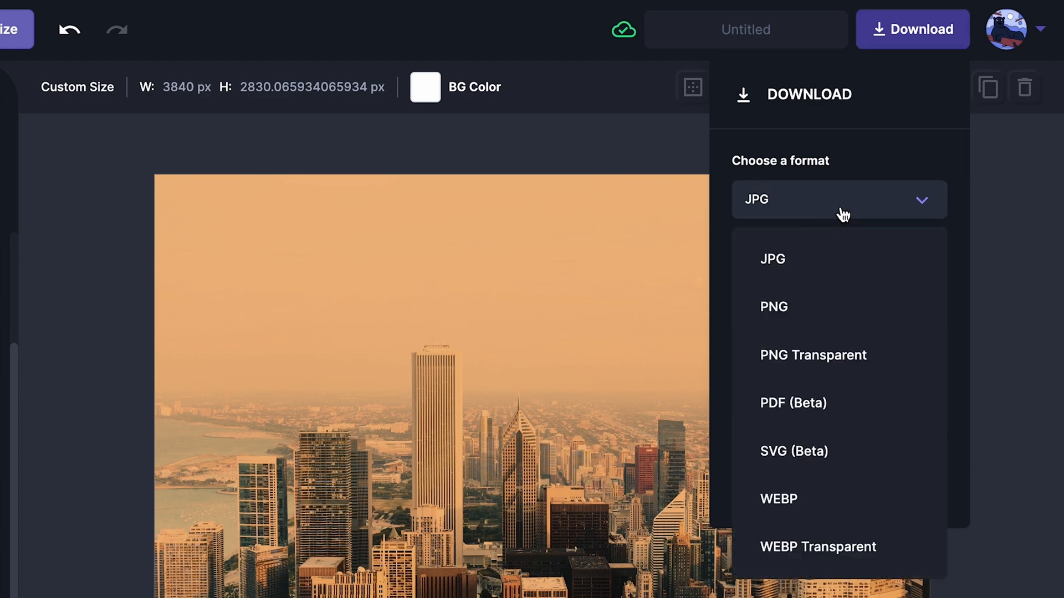
{"action": "left_click", "coordinate": [772, 307]}
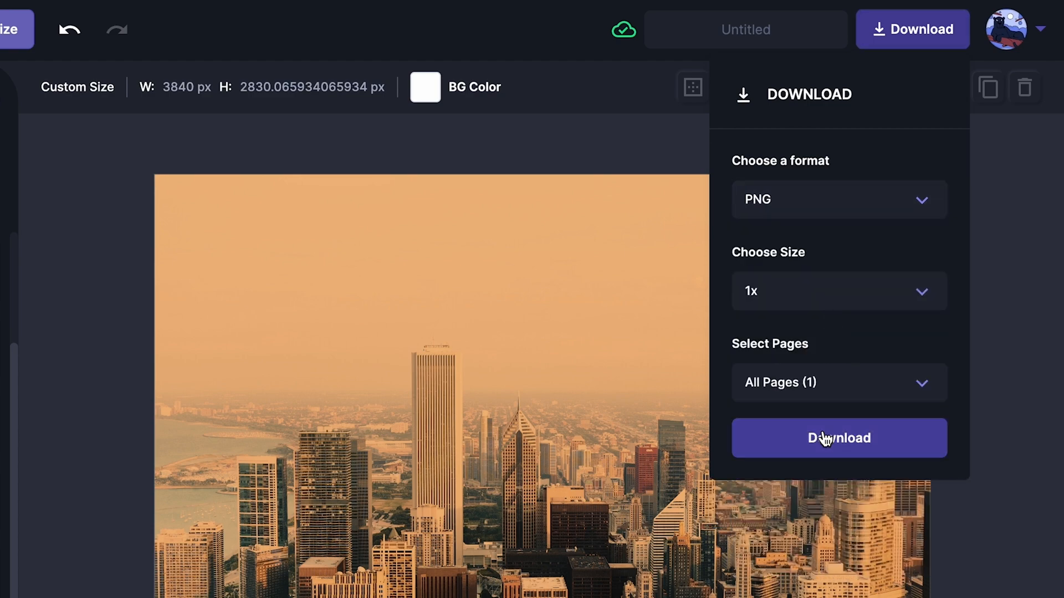